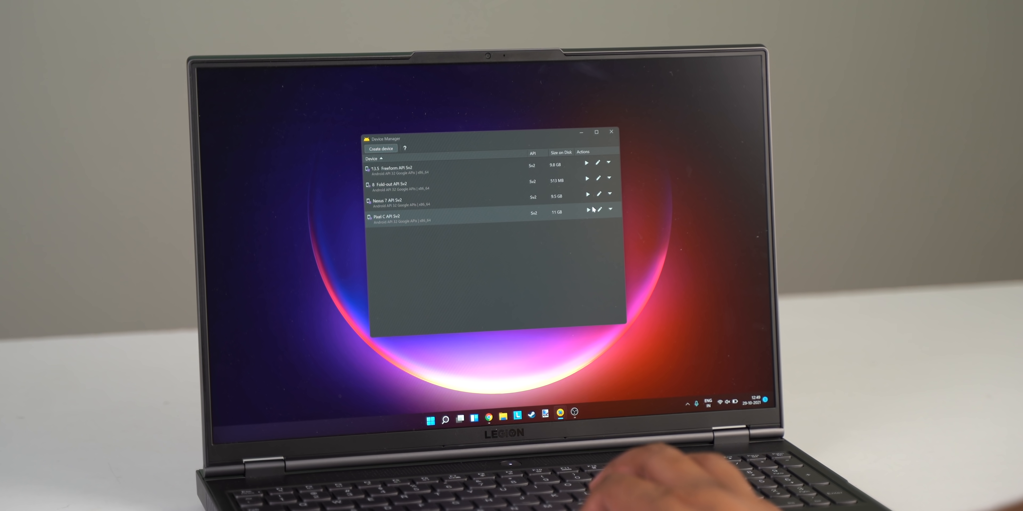
Launch the Pixel C API Sv2 virtual tablet from Device Manager.
{"action": "left_click", "coordinate": [586, 210]}
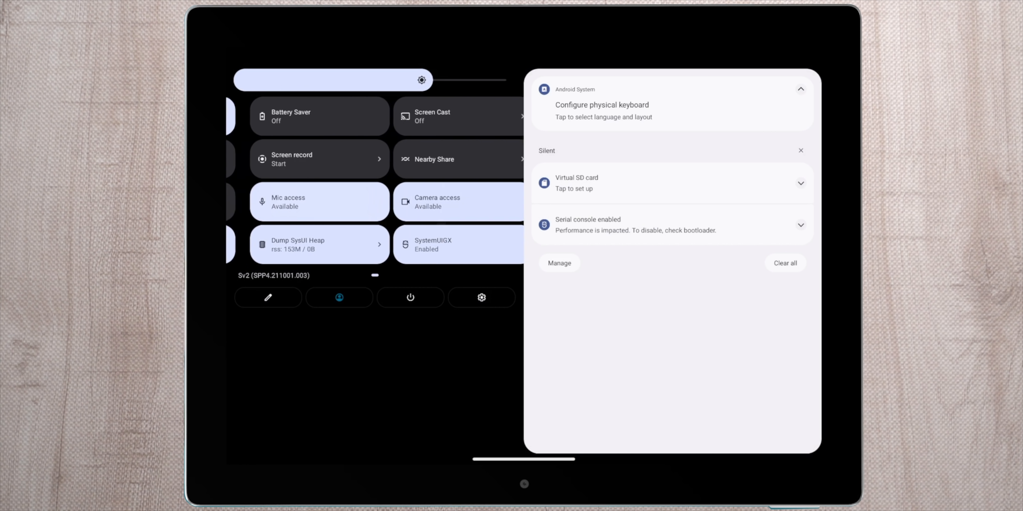
Pull down the split shade showing quick settings beside the notifications.
{"action": "scroll", "scroll_direction": "left", "scroll_amount": 3}
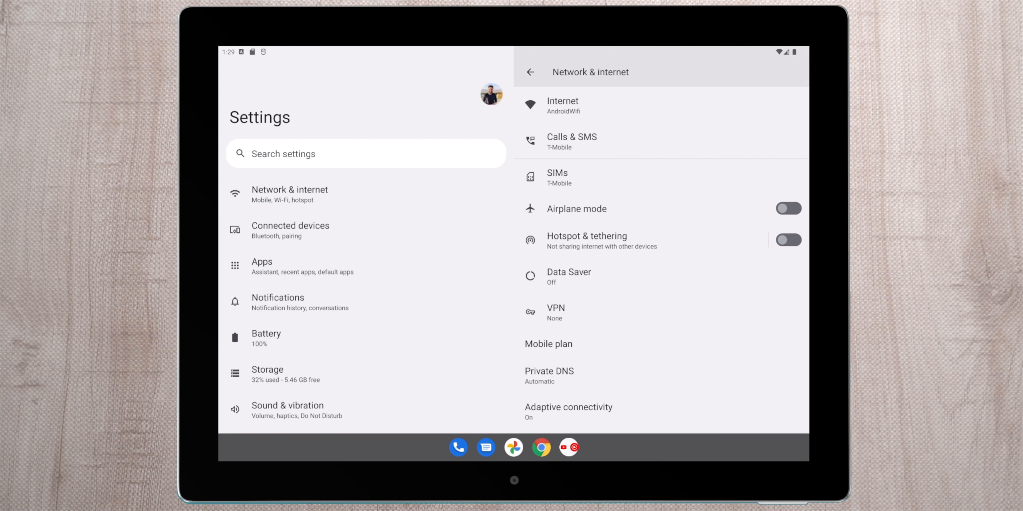
Browse Connected devices, Apps, Notifications and Battery usage in the right pane, returning to the Battery page.
{"action": "left_click", "coordinate": [290, 229]}
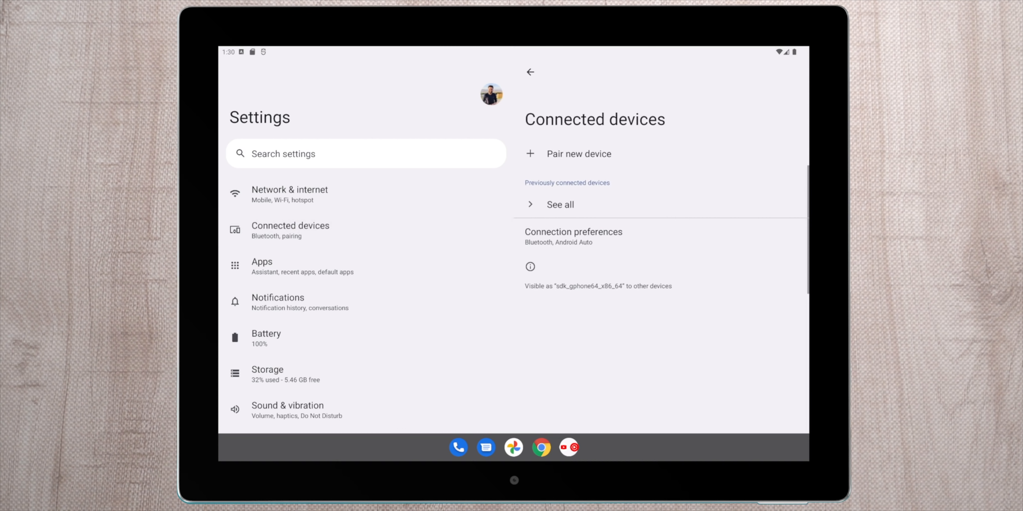
{"action": "left_click", "coordinate": [261, 266]}
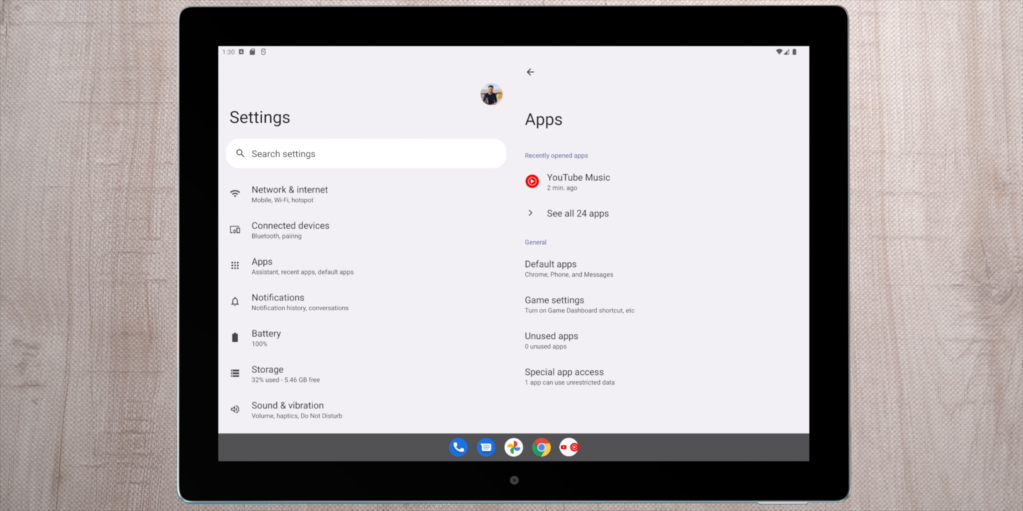
{"action": "left_click", "coordinate": [277, 302]}
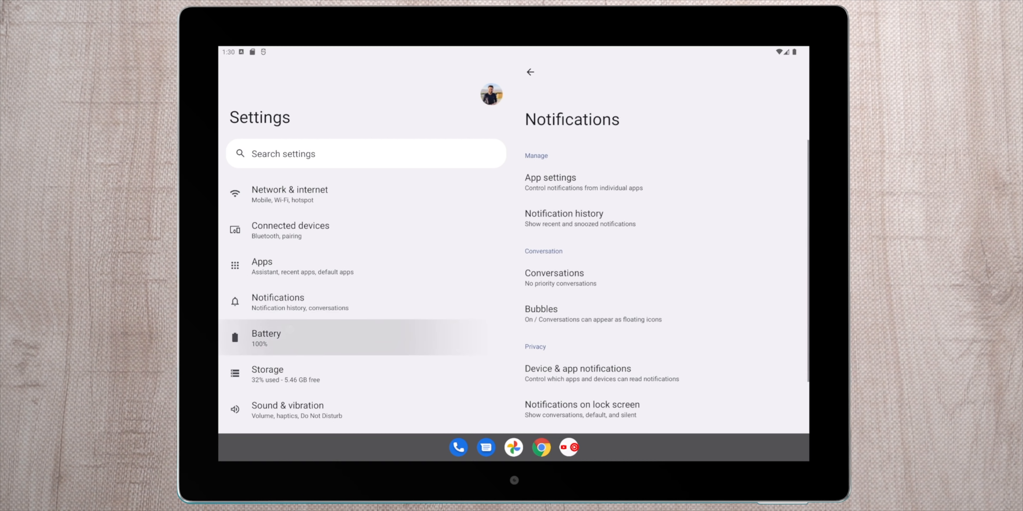
{"action": "left_click", "coordinate": [265, 339]}
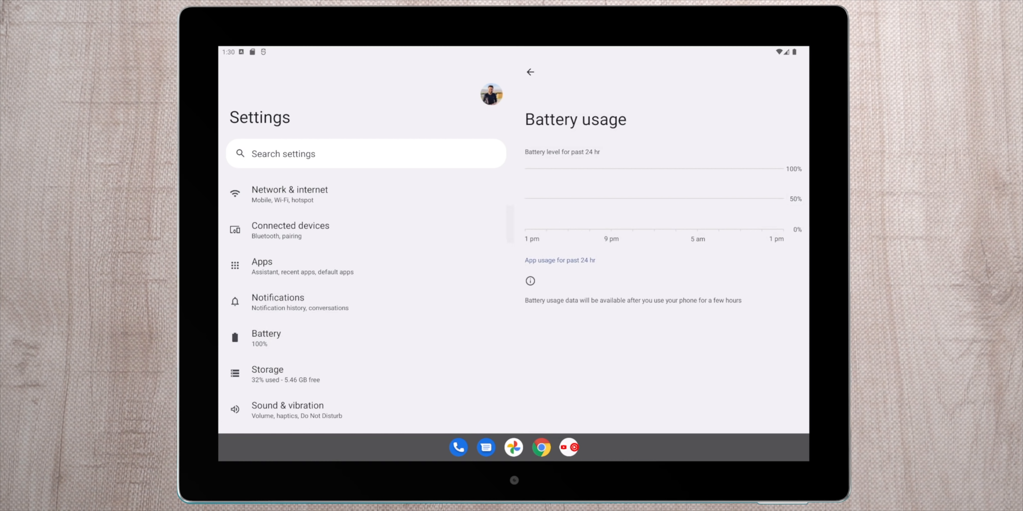
{"action": "left_click", "coordinate": [530, 72]}
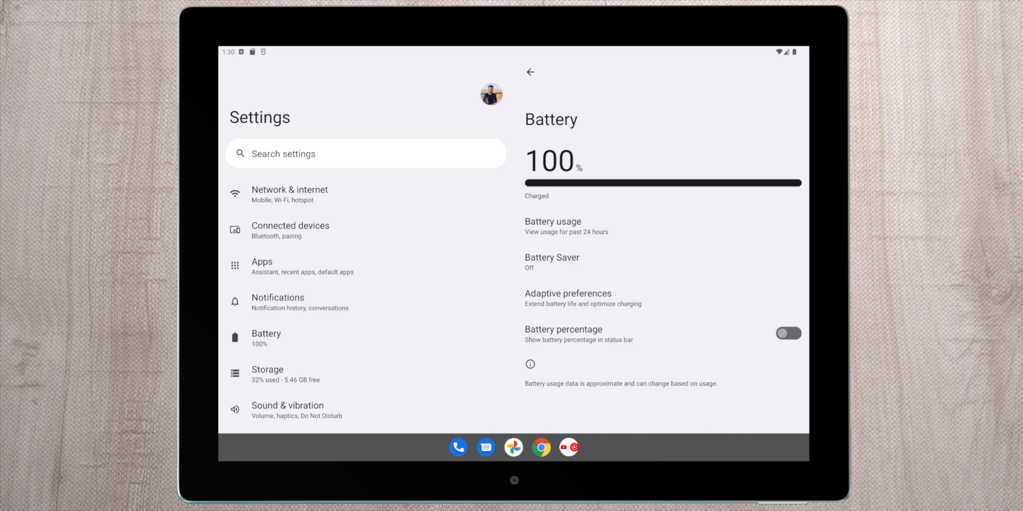
{"action": "scroll", "scroll_direction": "down", "scroll_amount": 3}
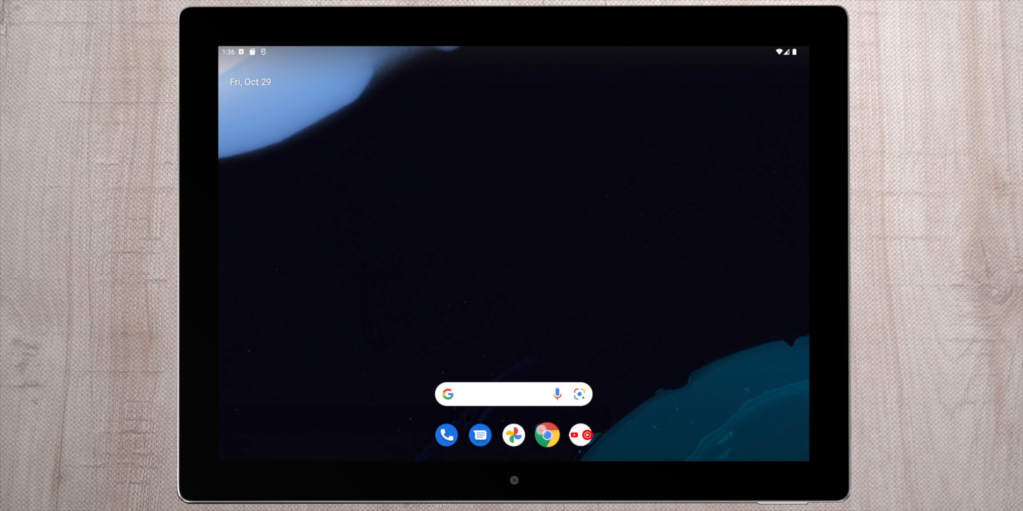
Launch YouTube Music from the taskbar into the right split-screen pane.
{"action": "left_click", "coordinate": [546, 435]}
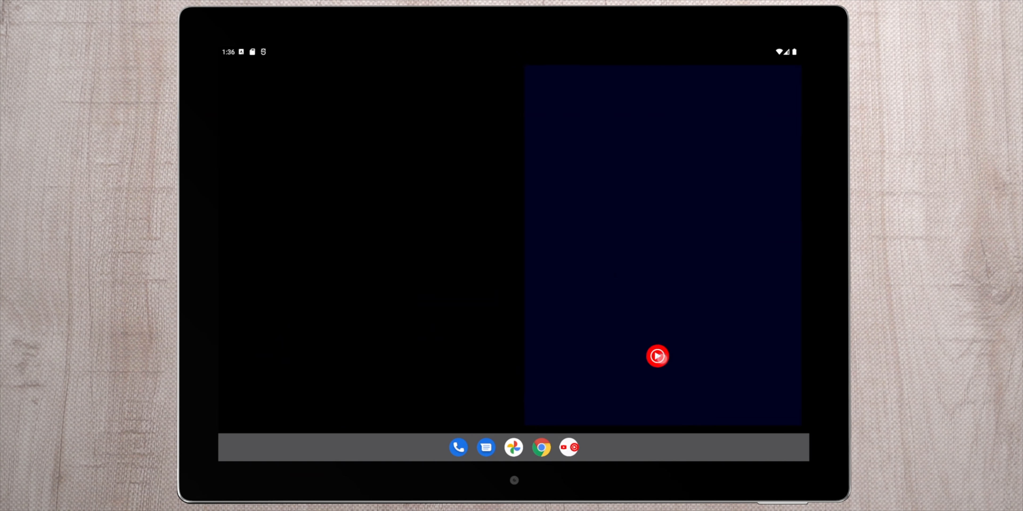
{"action": "left_click", "coordinate": [657, 356]}
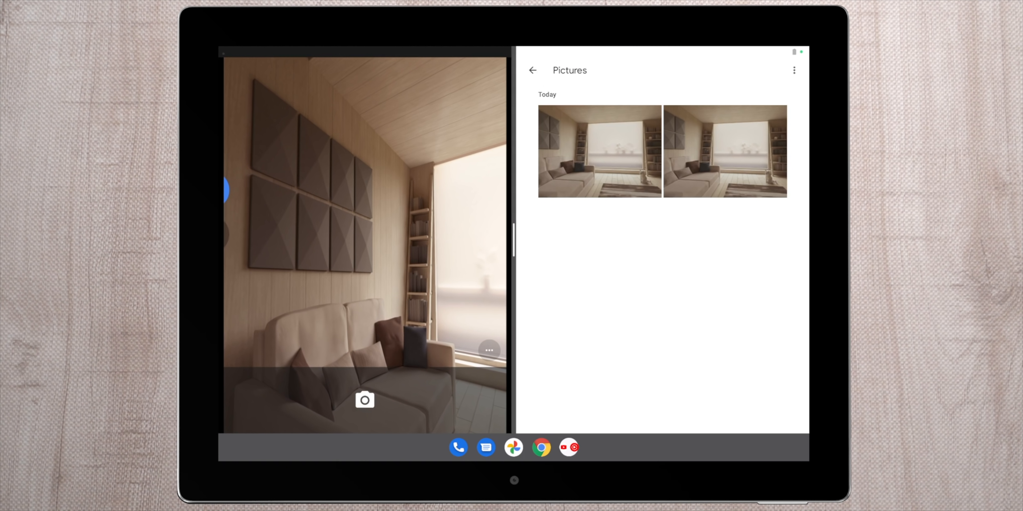
Show the Camera viewfinder beside the Files Pictures folder with the two room photos.
{"action": "left_click", "coordinate": [364, 400]}
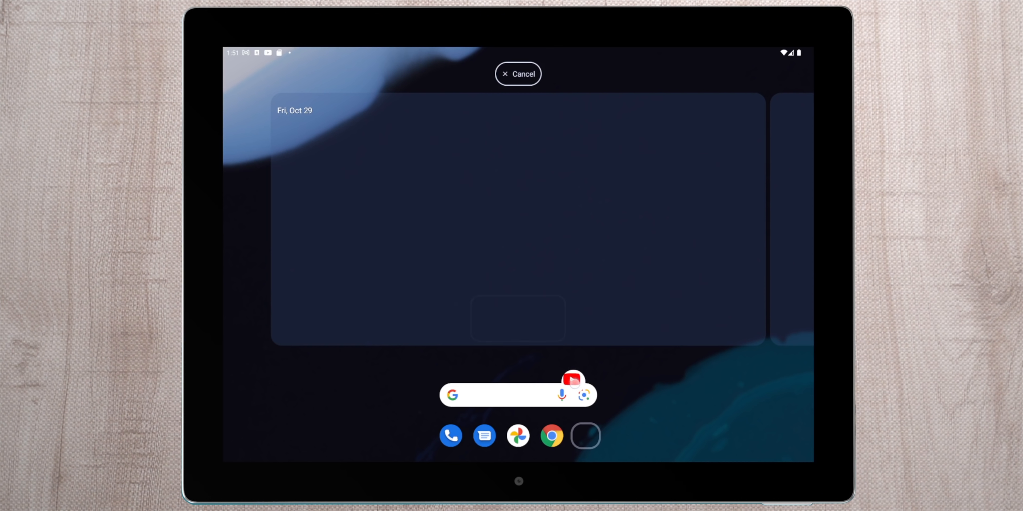
Drag the YouTube Music icon from the dock onto the home screen workspace.
{"action": "left_click_drag", "start_coordinate": [573, 380], "coordinate": [584, 436]}
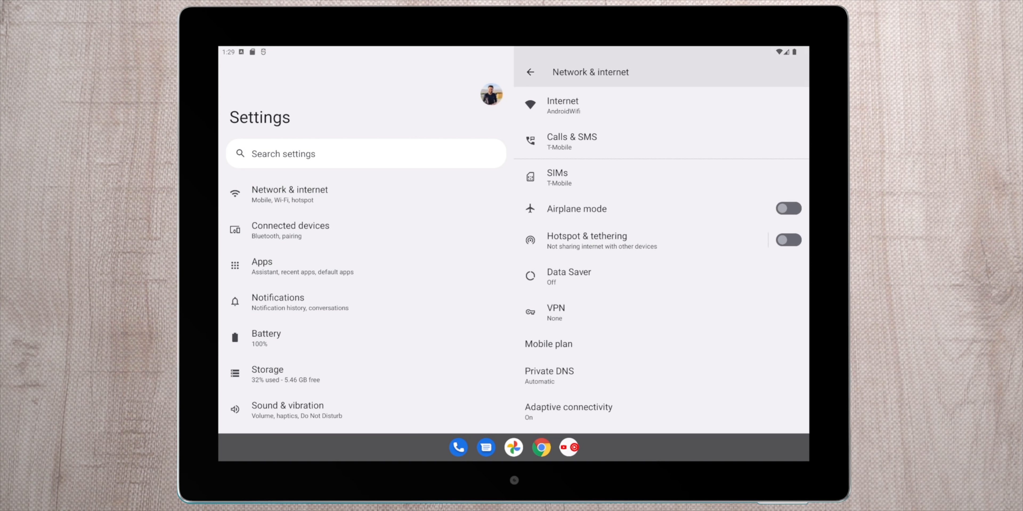
Show Connected devices in the right pane of the two-pane Settings.
{"action": "left_click", "coordinate": [290, 230]}
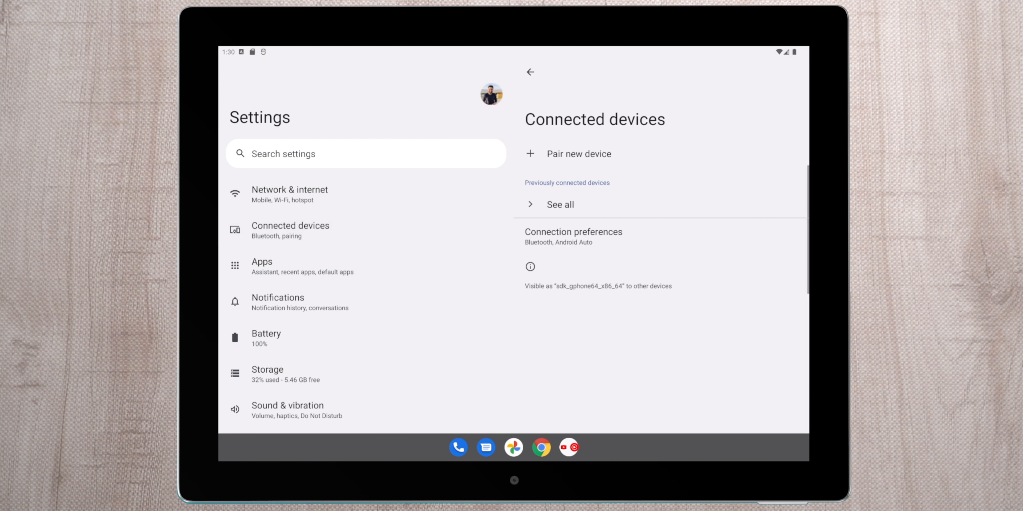